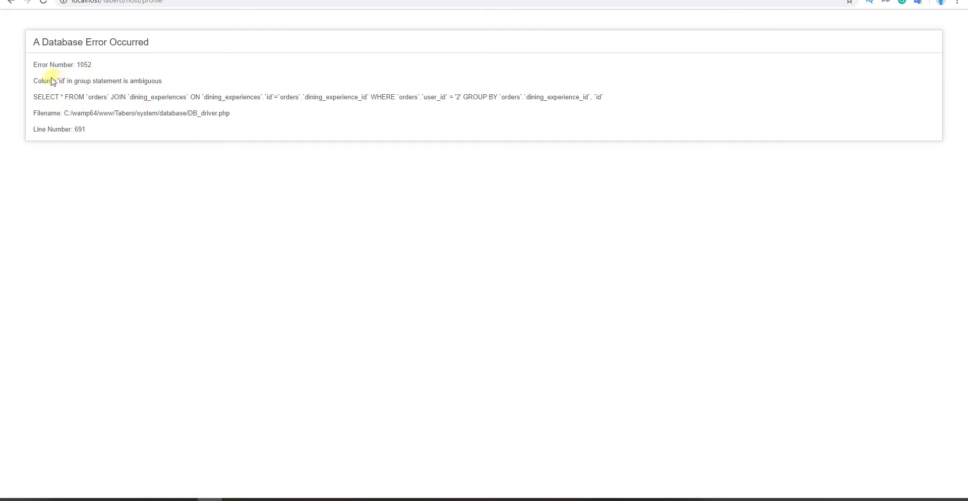
Replace the bare id in the second group_by with the orders table's qualified id column
left_click_drag(33, 81, 89, 81)
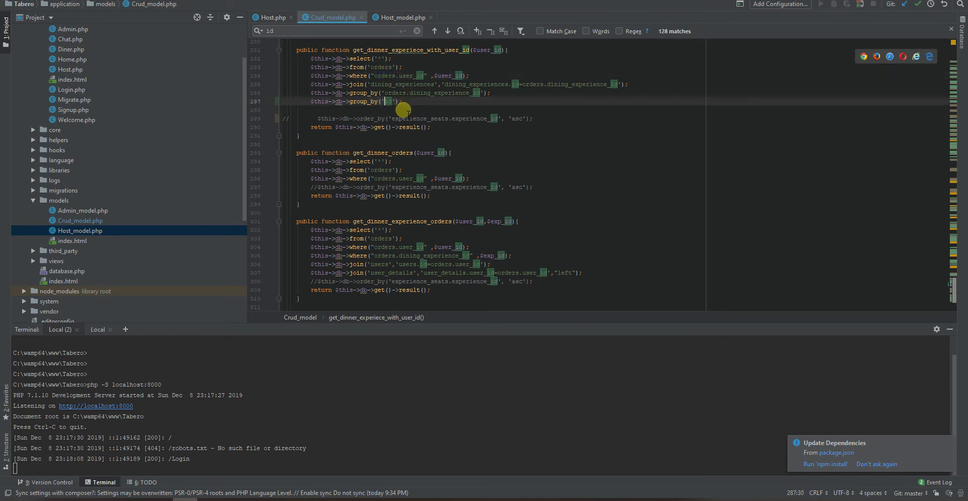
type("orders_id")
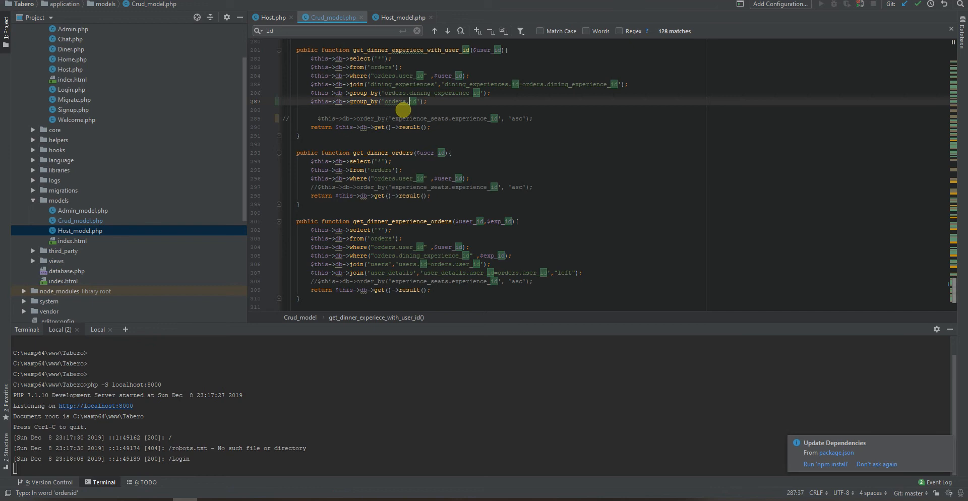
double_click(393, 100)
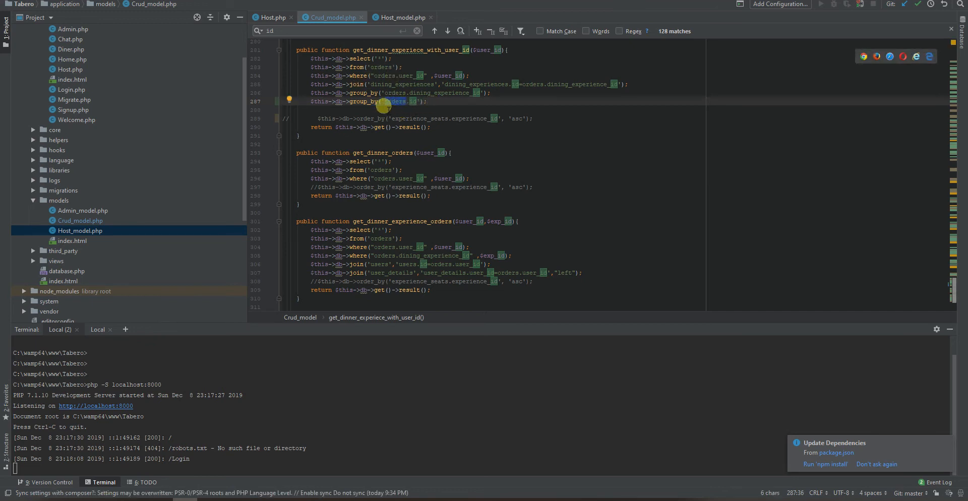